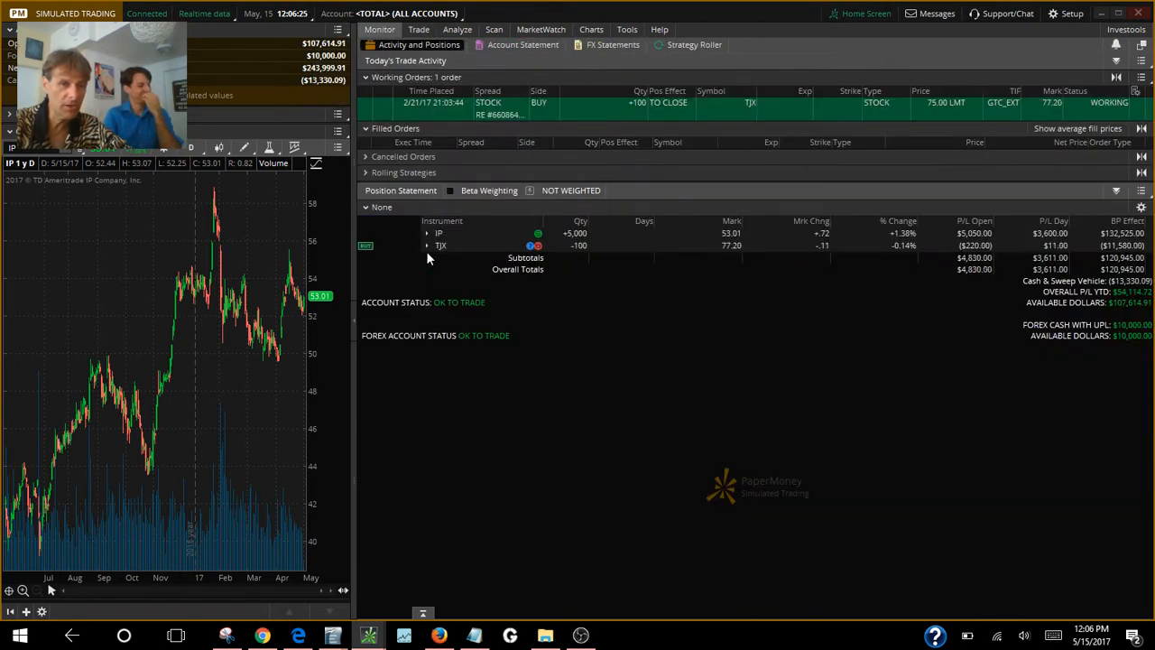
Step: Dismiss the IP position menu and switch to the IP option chain under Trade
right_click(440, 233)
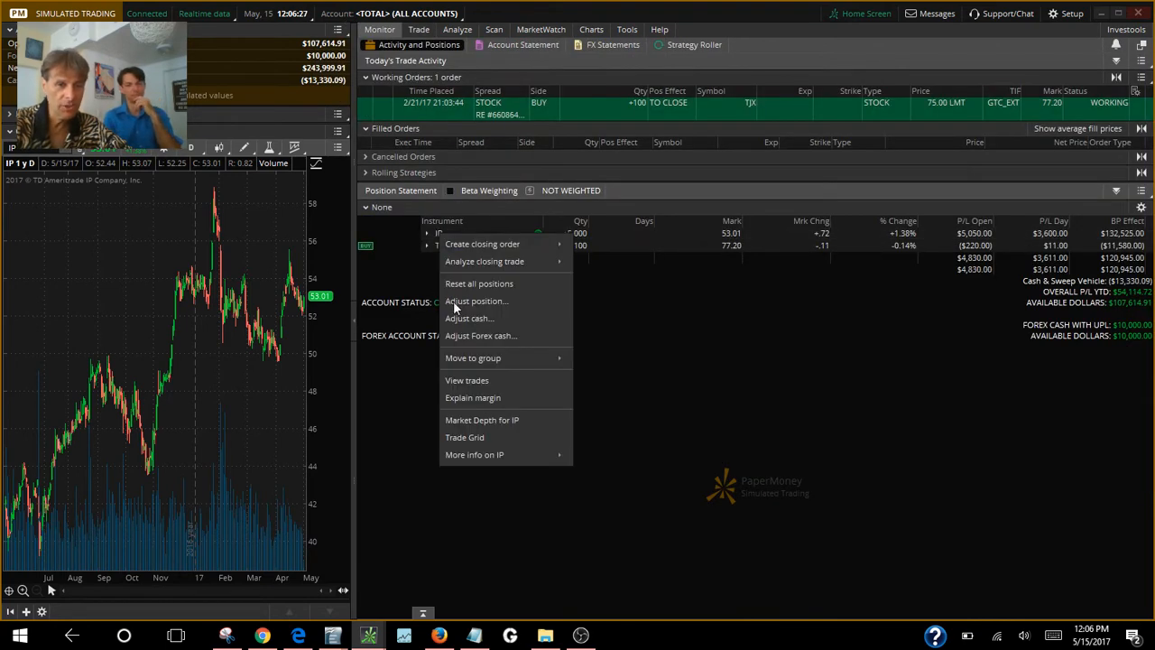
click(466, 380)
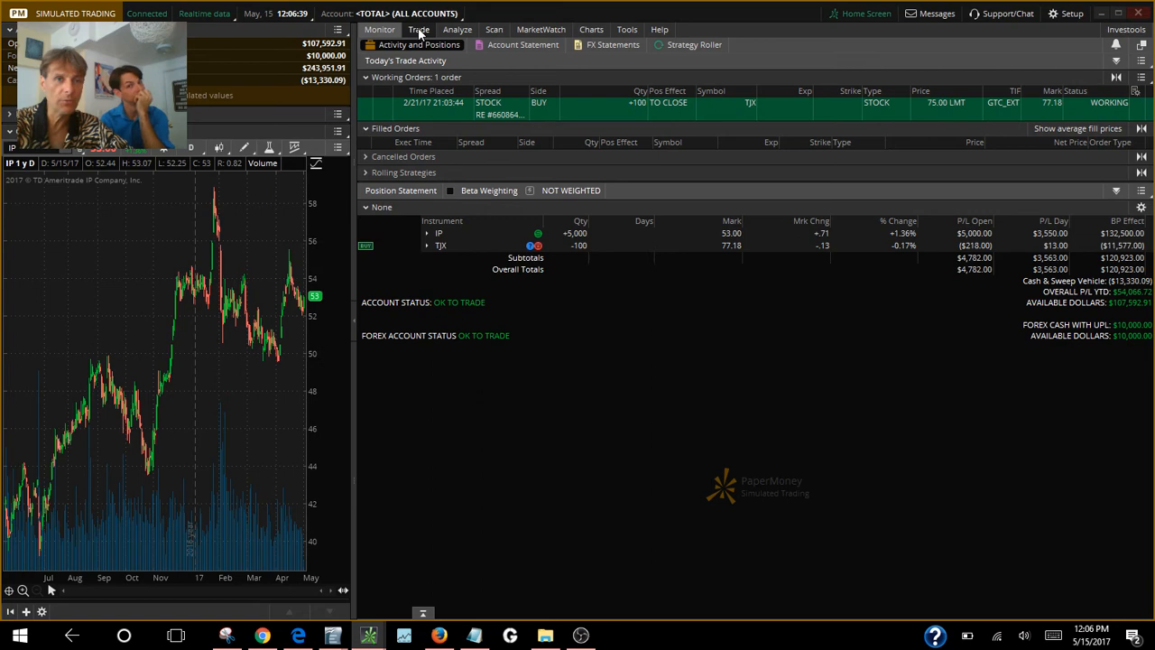
click(418, 29)
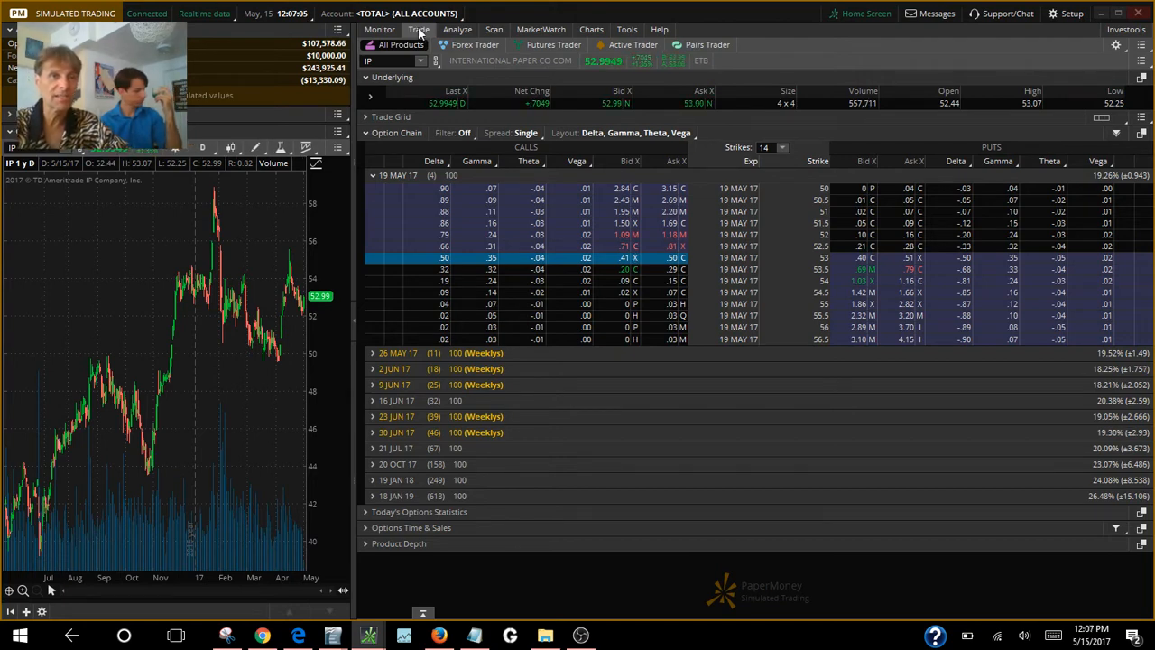
mouse_move(90, 437)
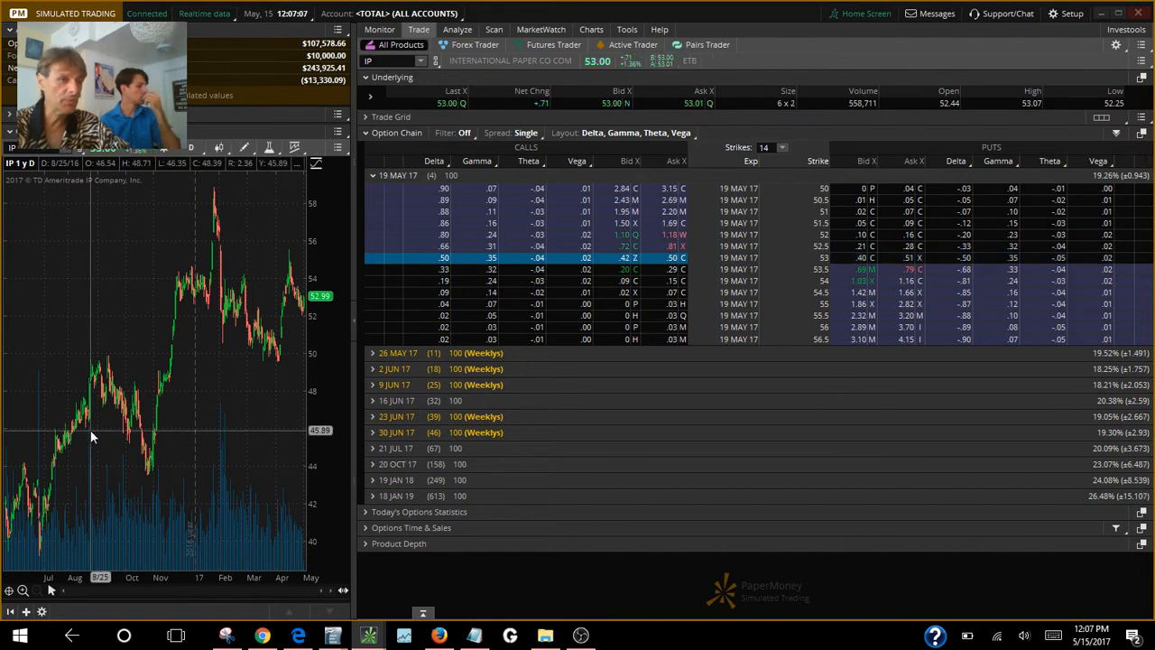
mouse_move(9, 519)
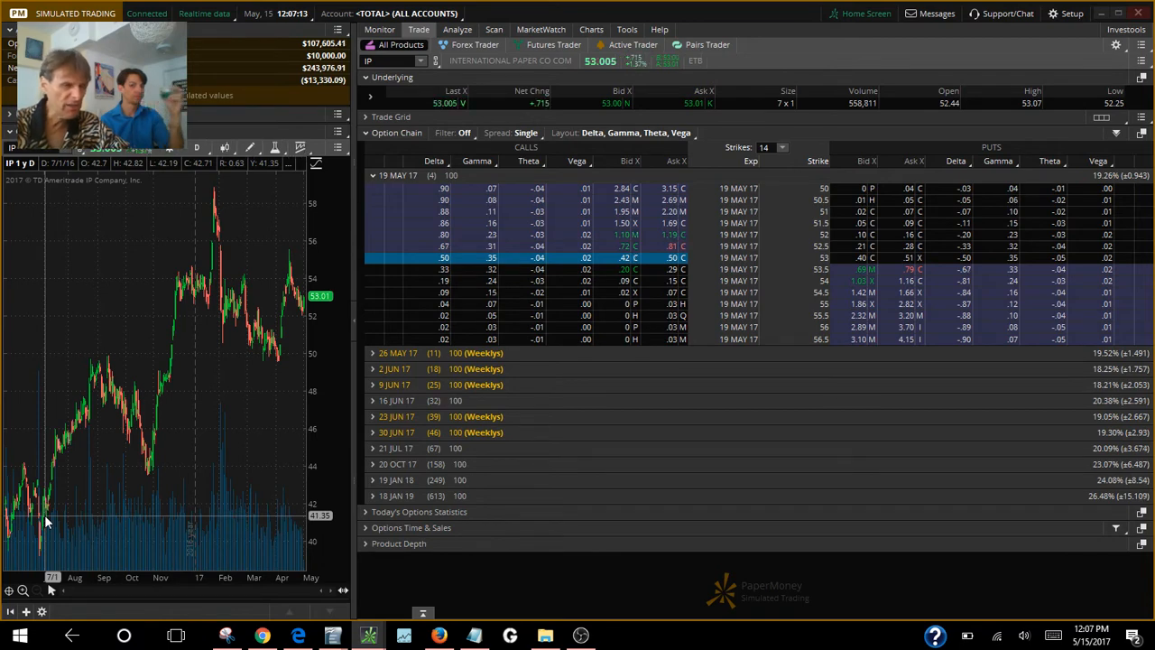
mouse_move(98, 390)
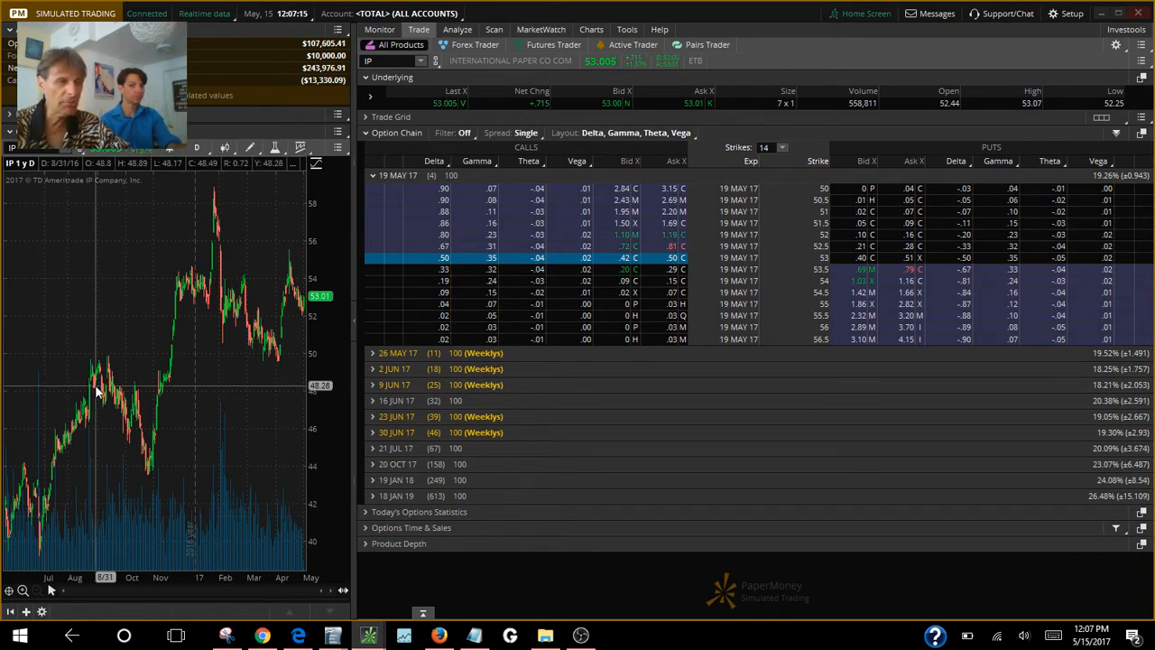
mouse_move(102, 395)
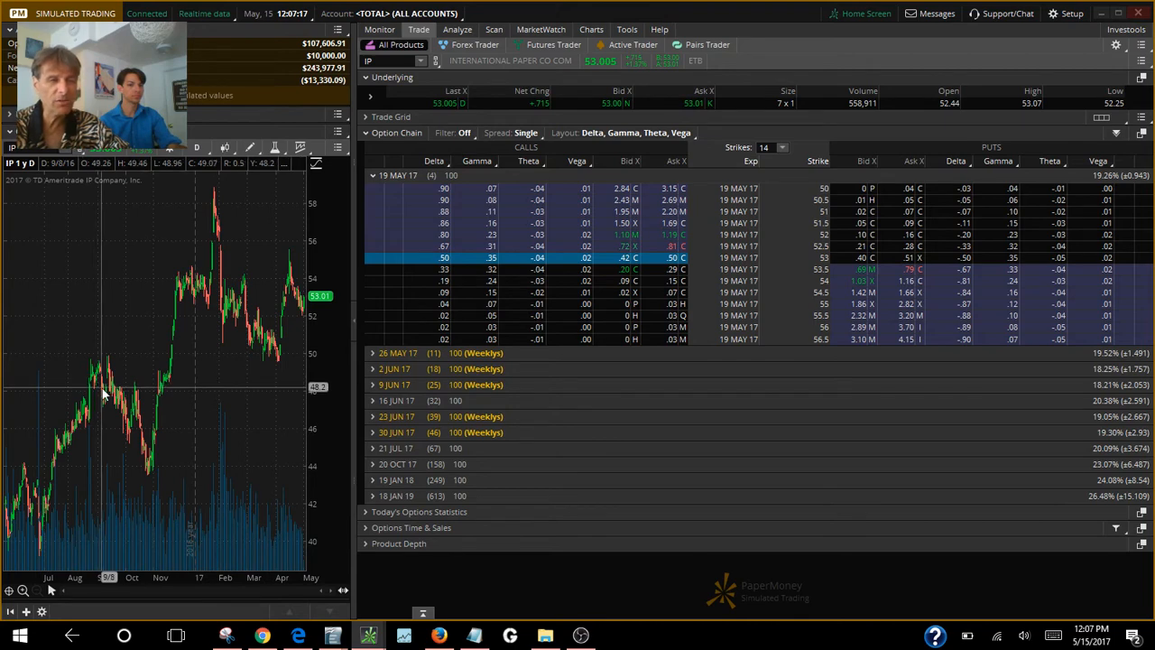
mouse_move(158, 478)
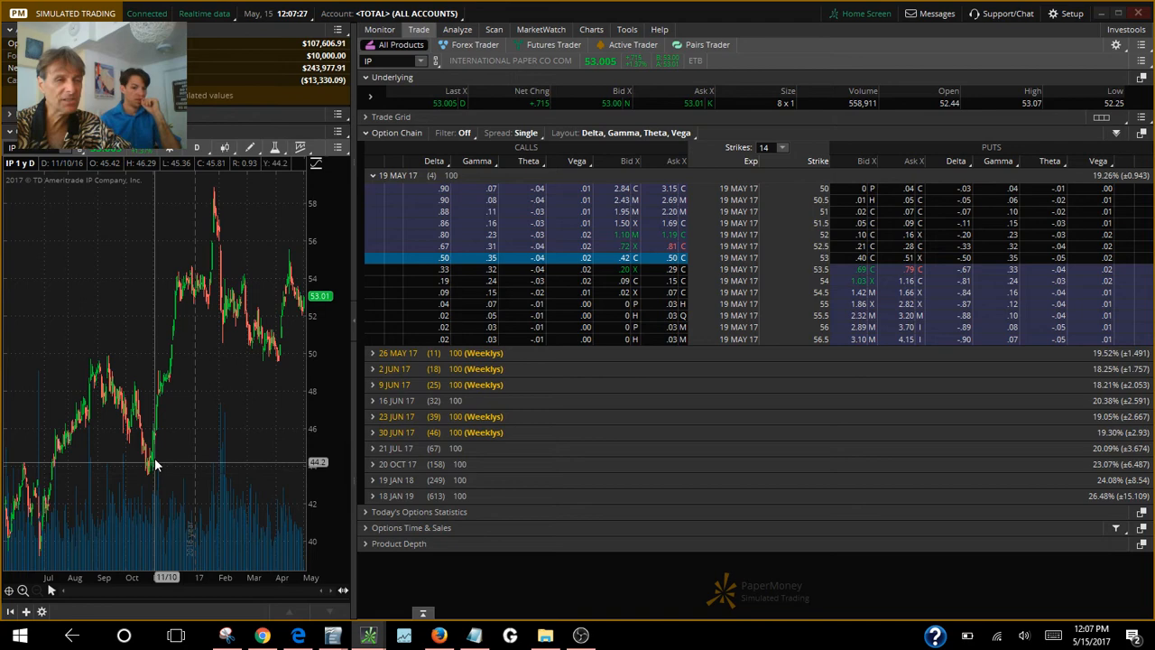
mouse_move(167, 297)
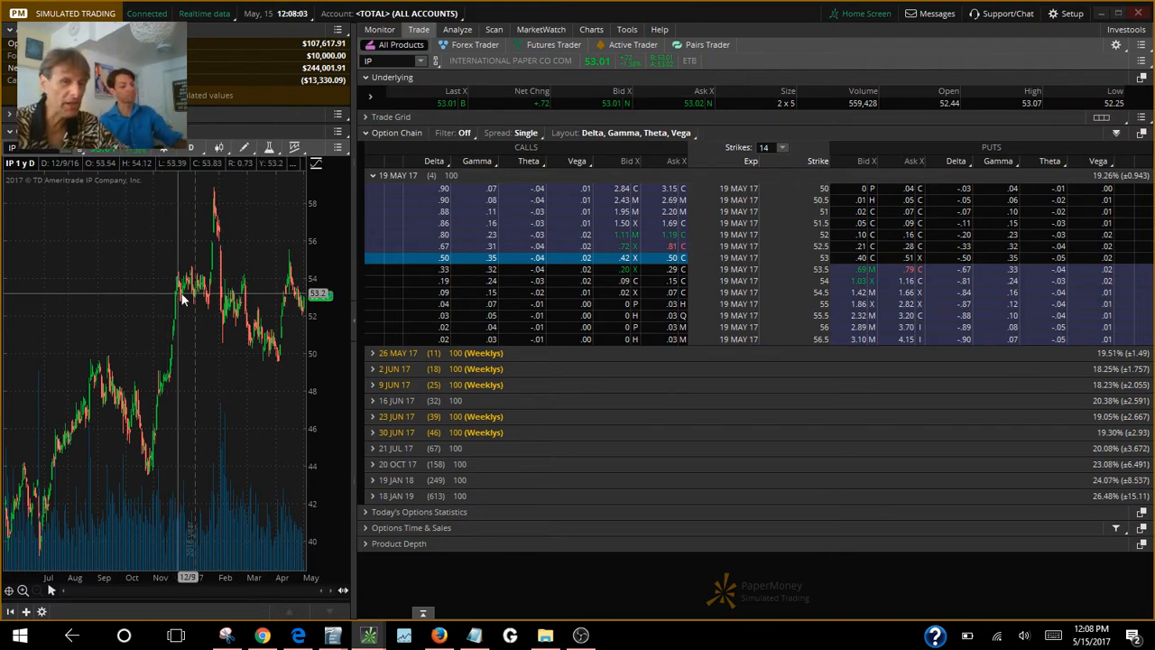
mouse_move(265, 298)
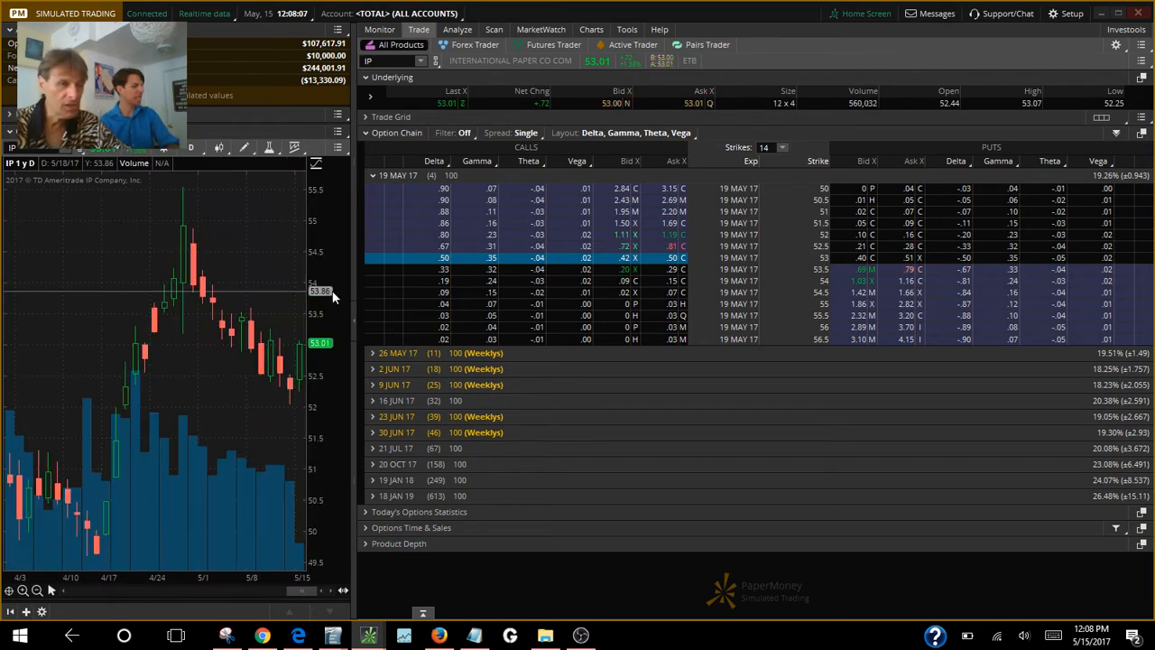
mouse_move(294, 377)
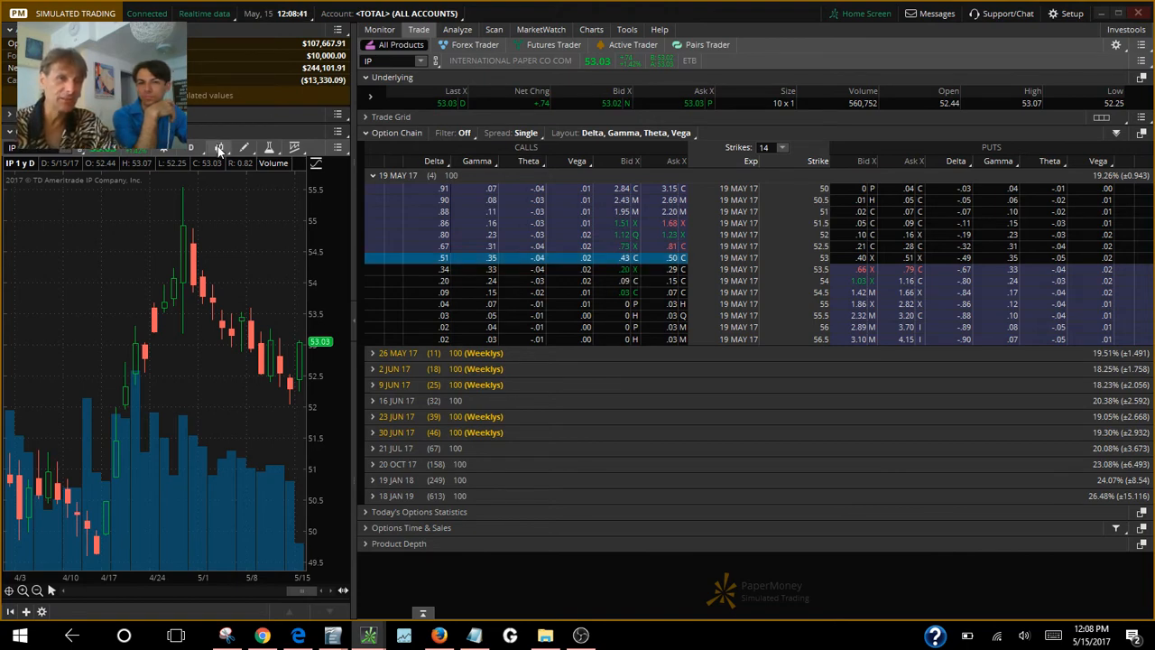
Step: Set the IP chart mode to Seasonality from the chart settings menu
click(220, 147)
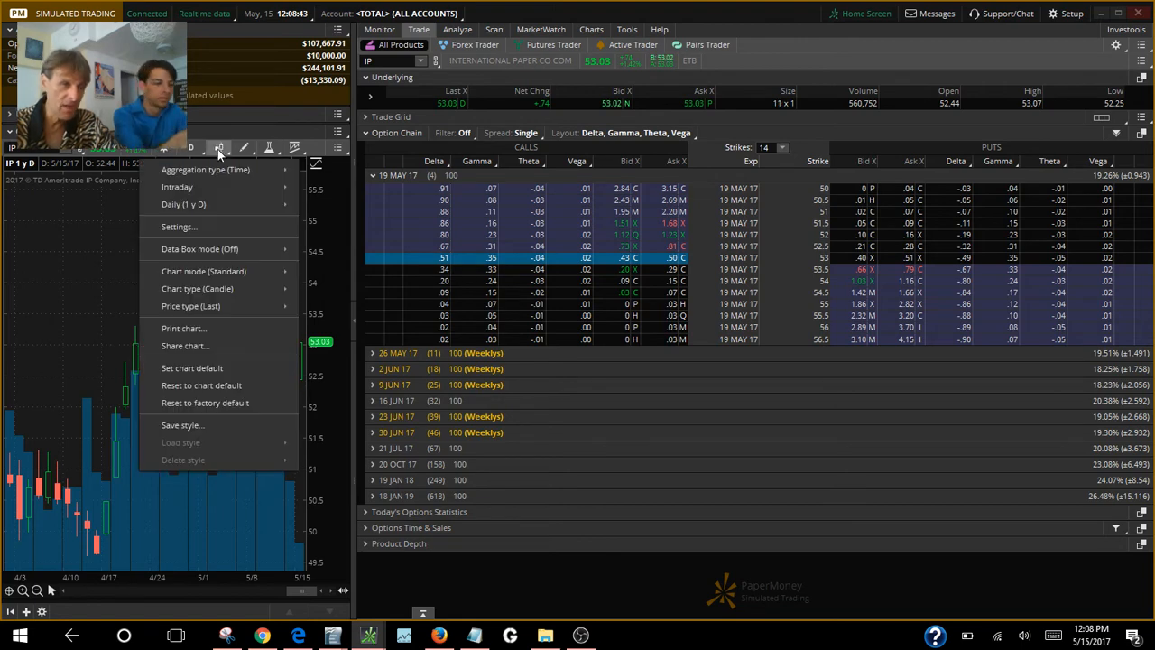
mouse_move(203, 271)
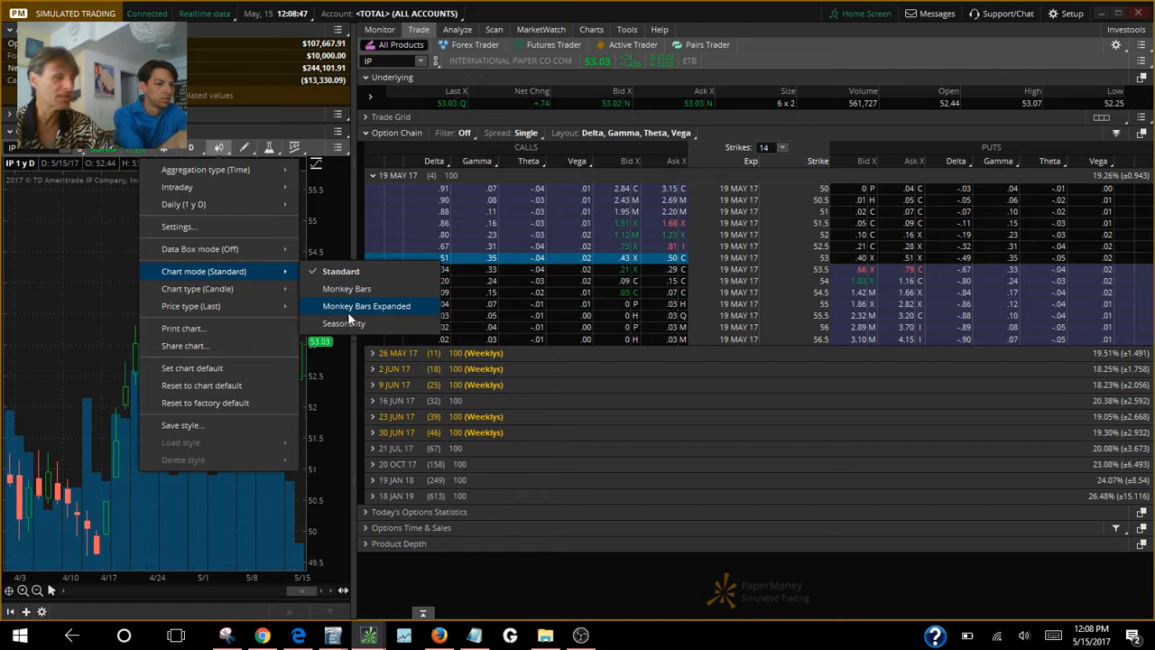
mouse_move(344, 324)
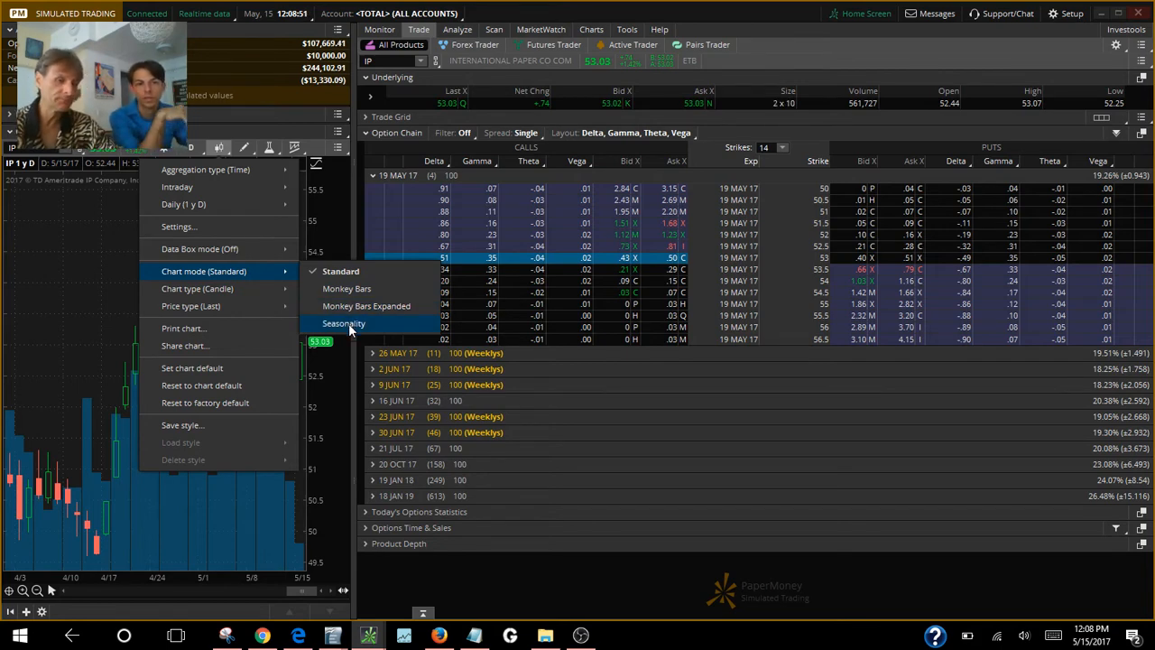
click(344, 323)
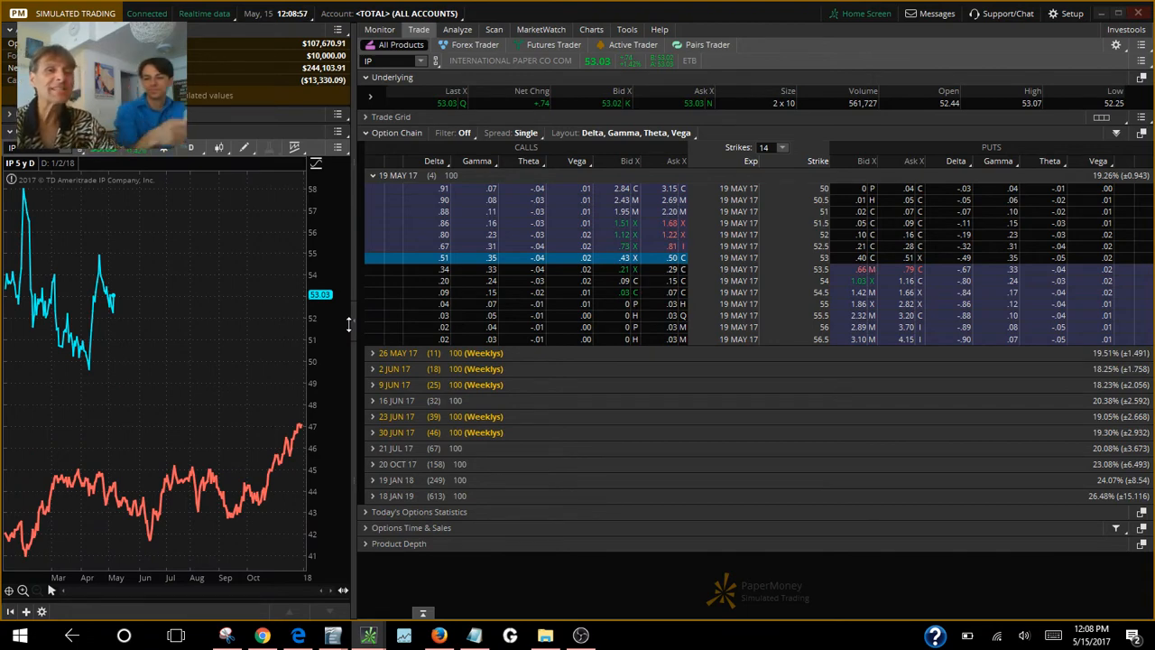
mouse_move(97, 370)
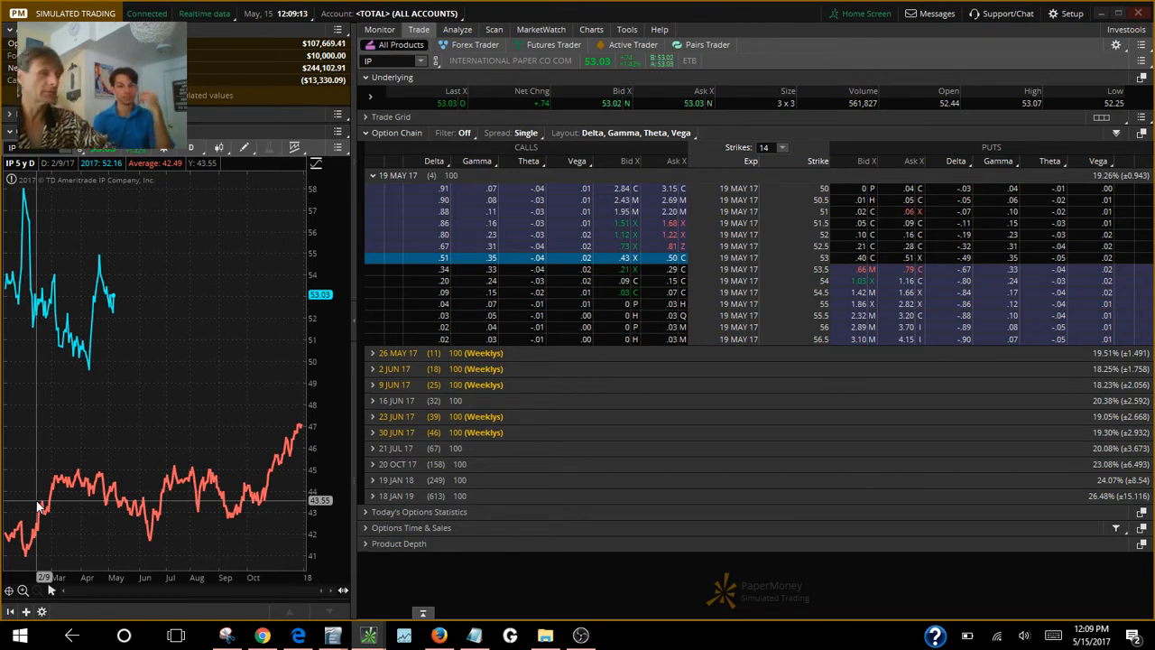
mouse_move(108, 386)
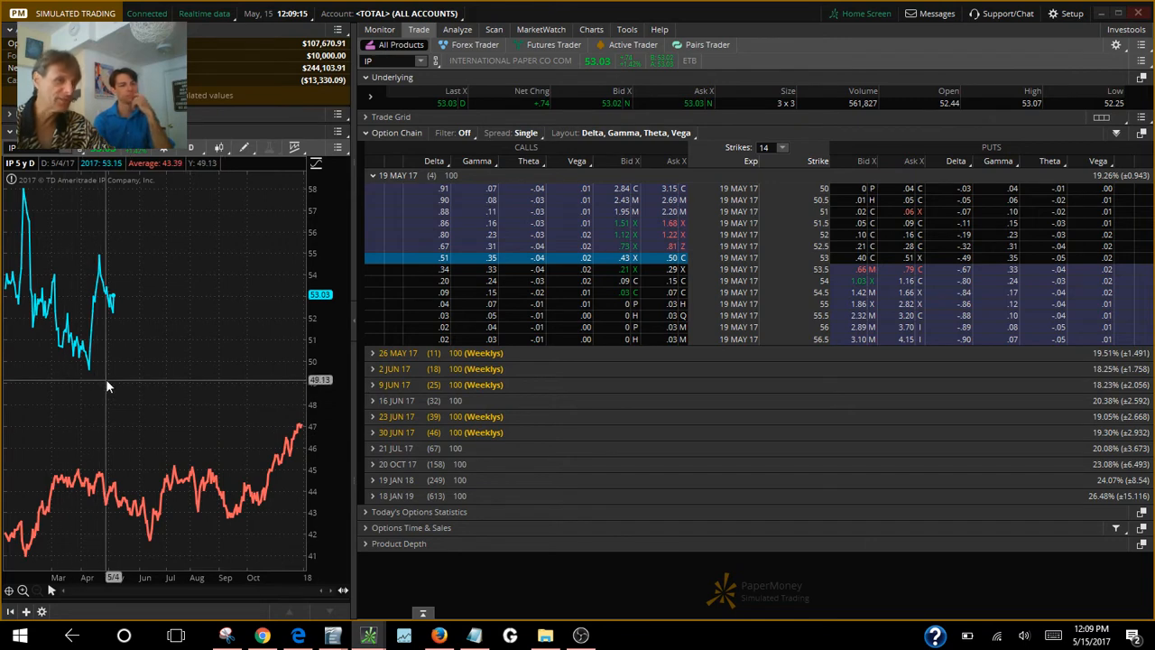
mouse_move(117, 433)
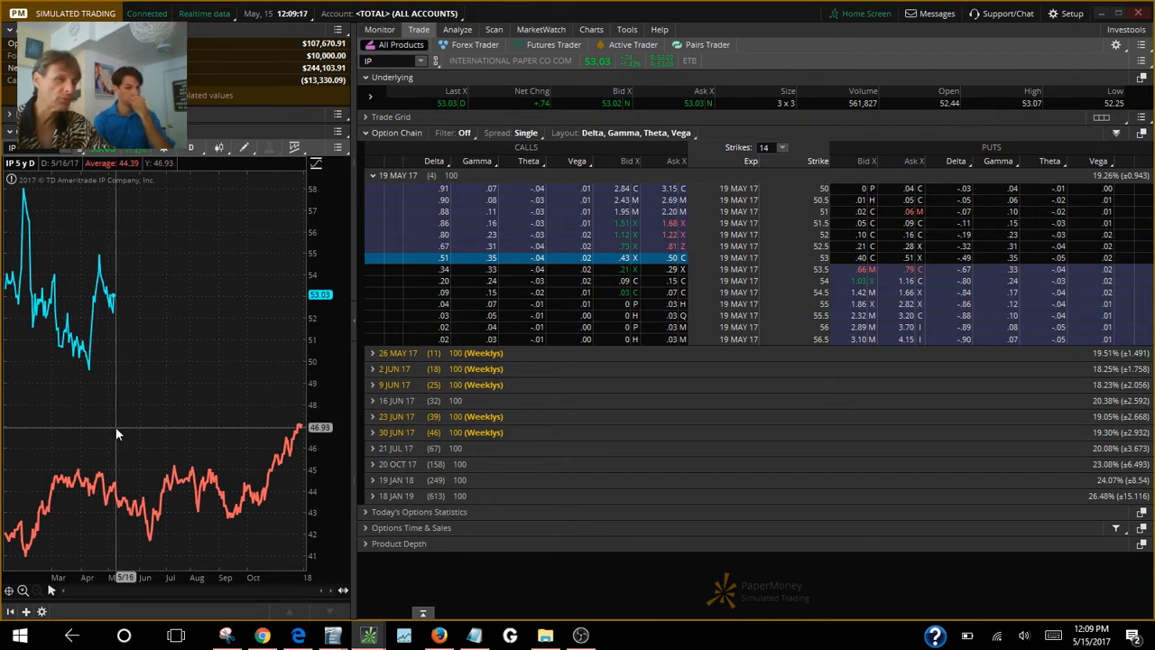
mouse_move(115, 460)
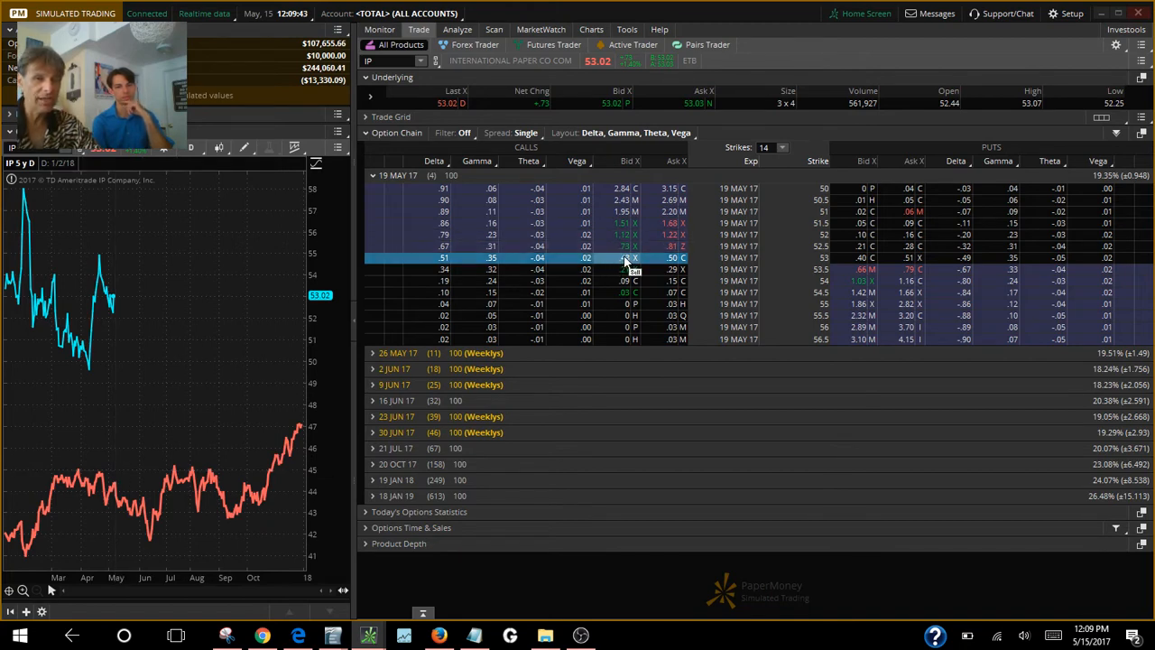
mouse_move(627, 267)
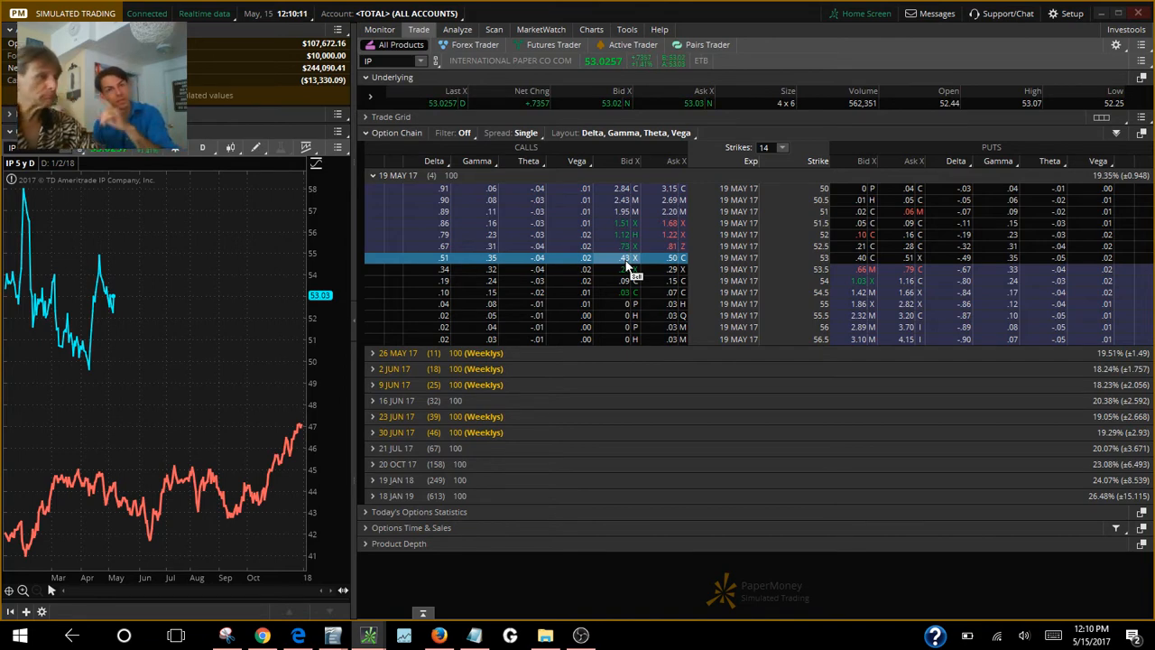
mouse_move(175, 434)
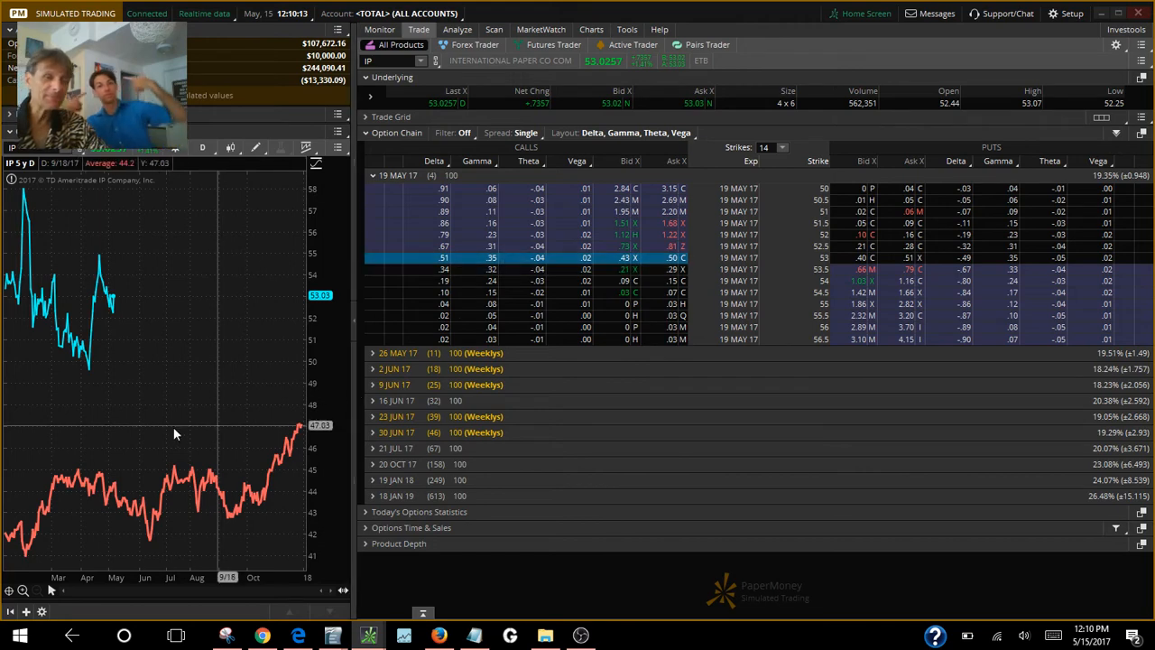
mouse_move(115, 430)
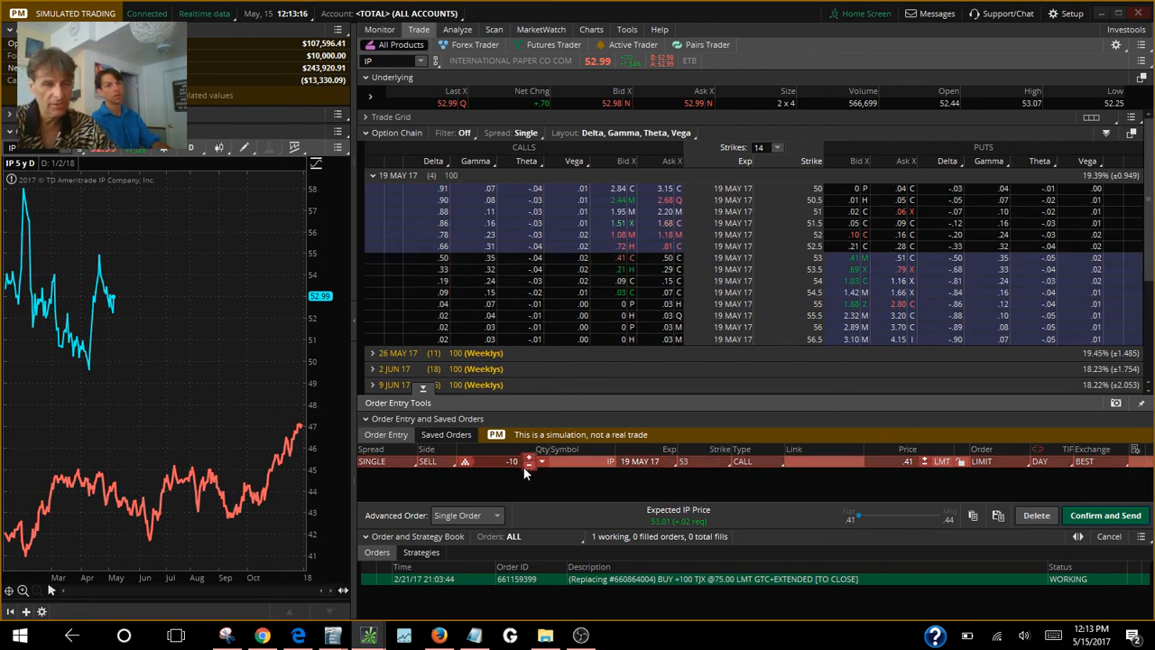
Step: Change the order quantity to 50 contracts, then confirm and send the sell order
click(529, 461)
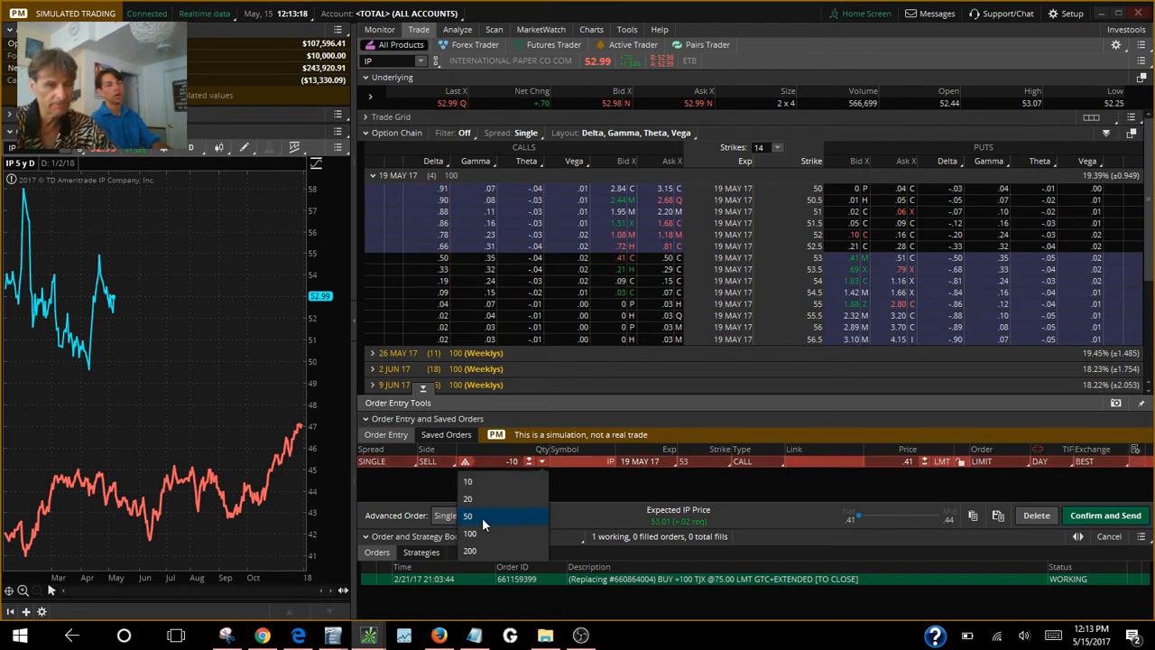
click(468, 515)
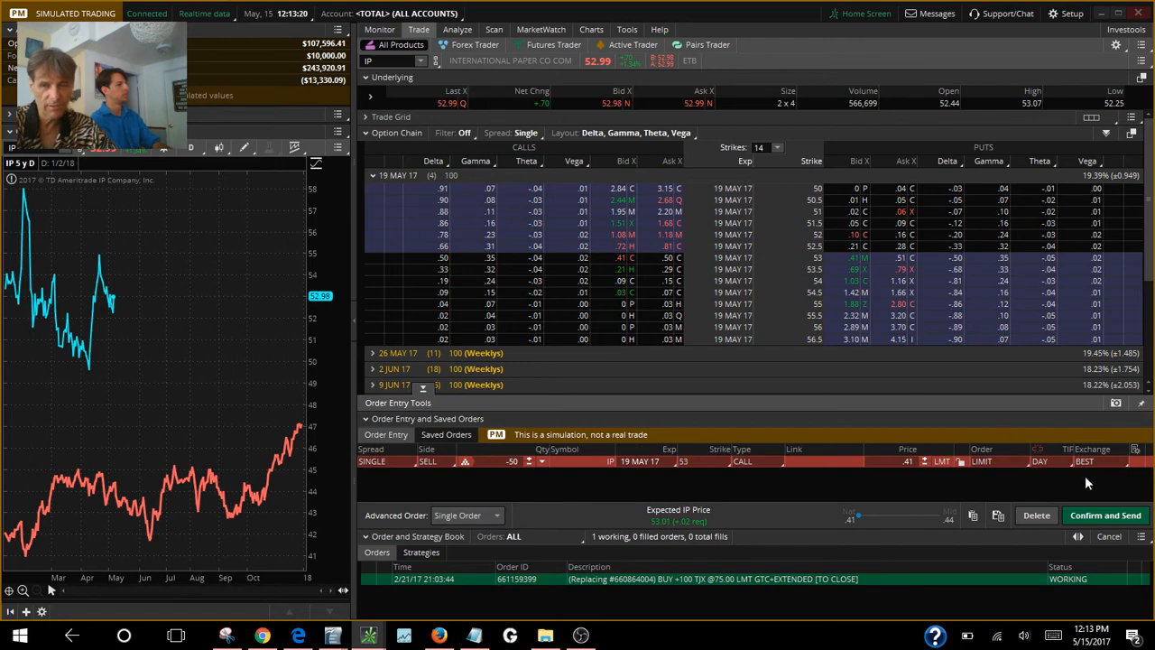
click(1105, 514)
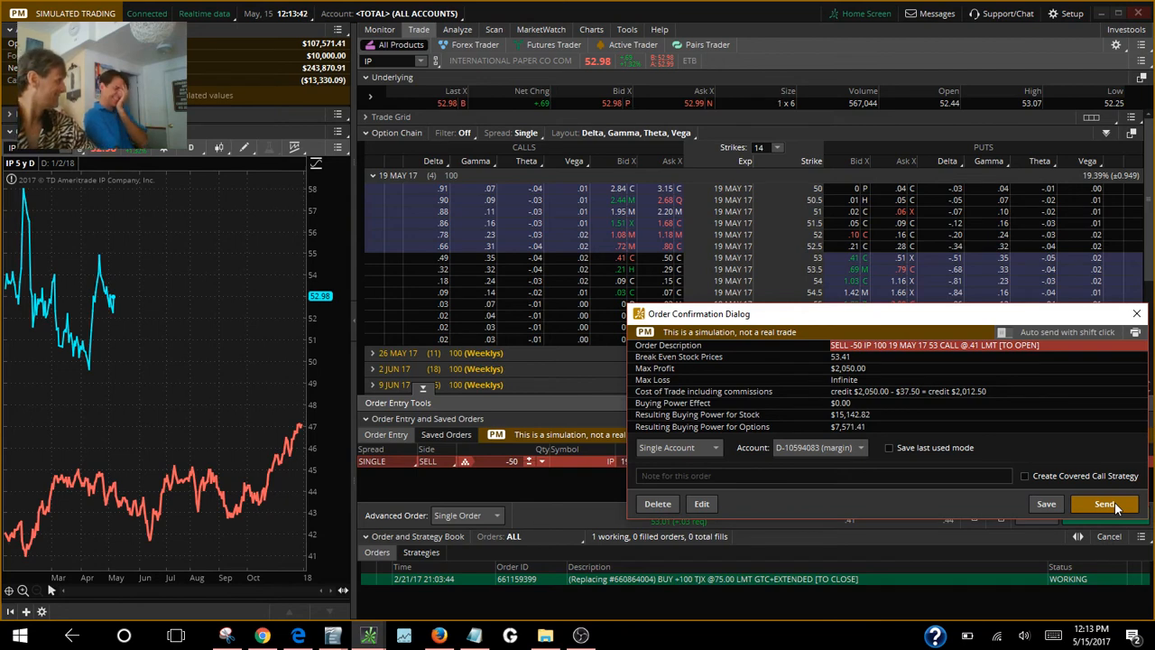
click(1105, 504)
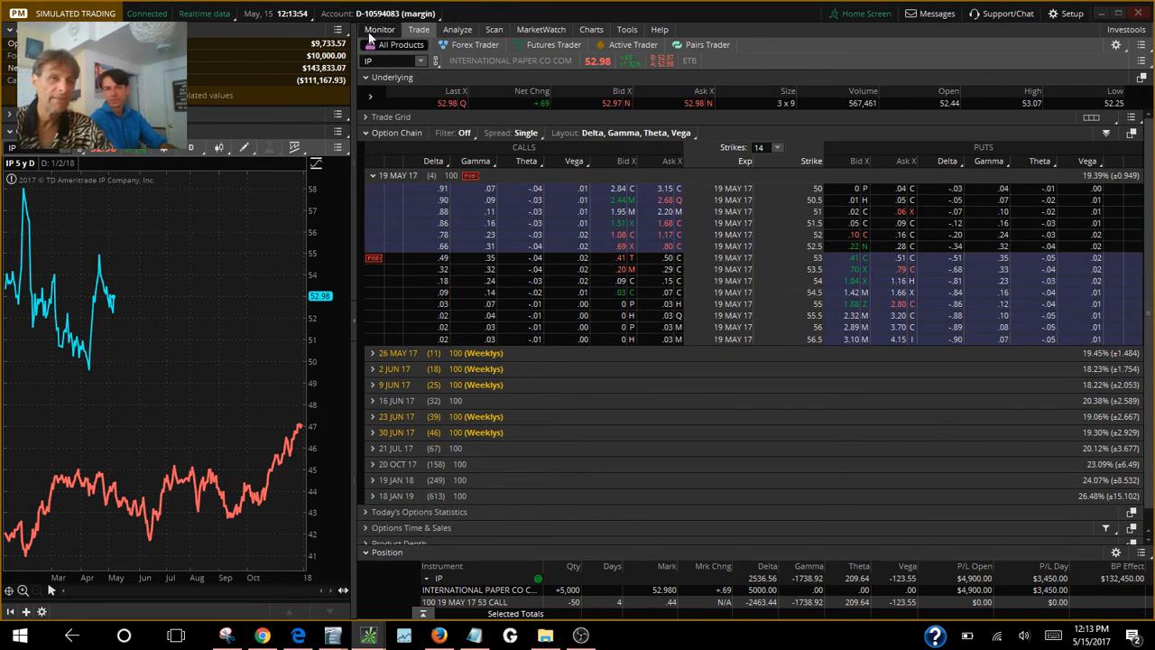
Step: Show the IP trades via View trades on the IP position in Monitor
click(379, 29)
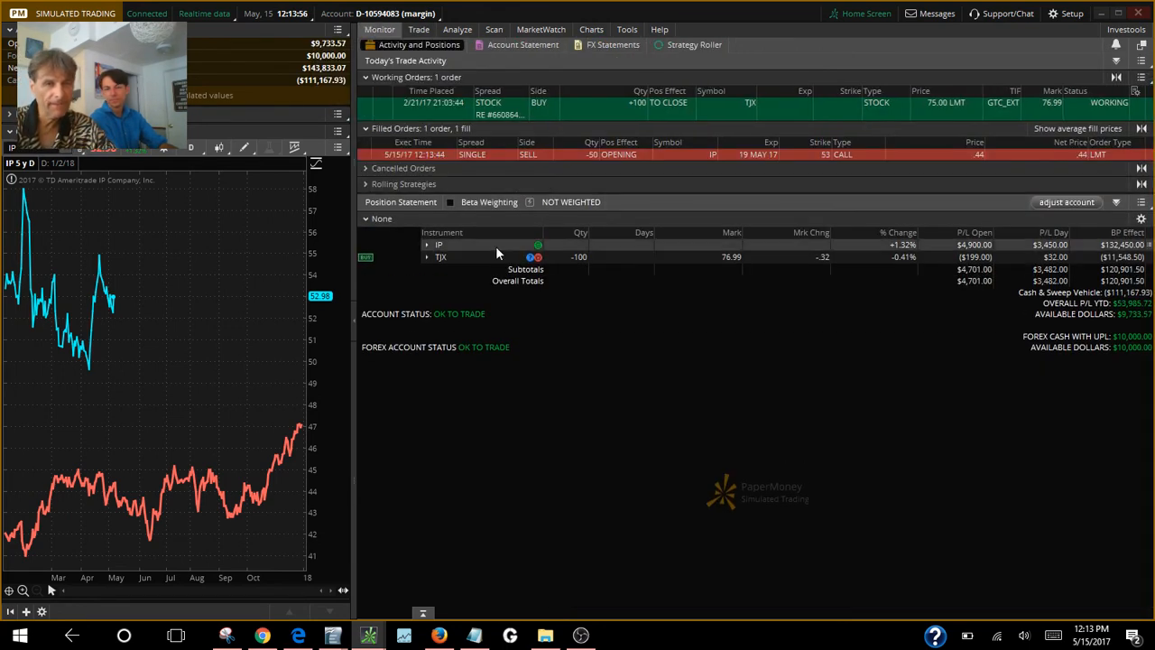
right_click(440, 245)
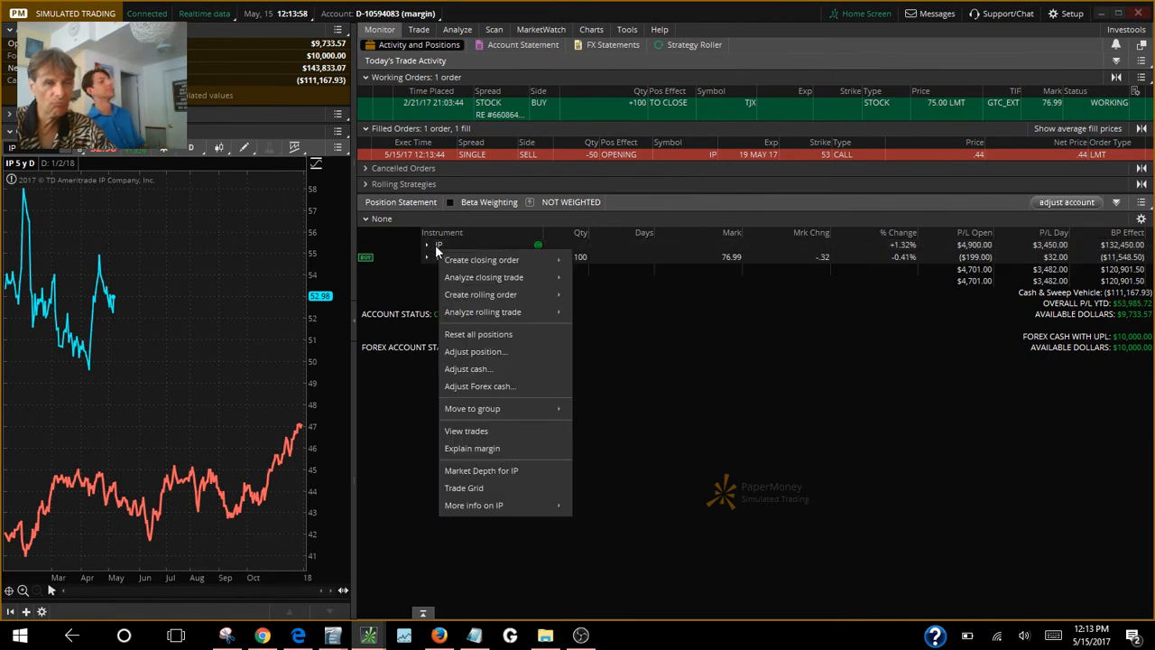
mouse_move(467, 430)
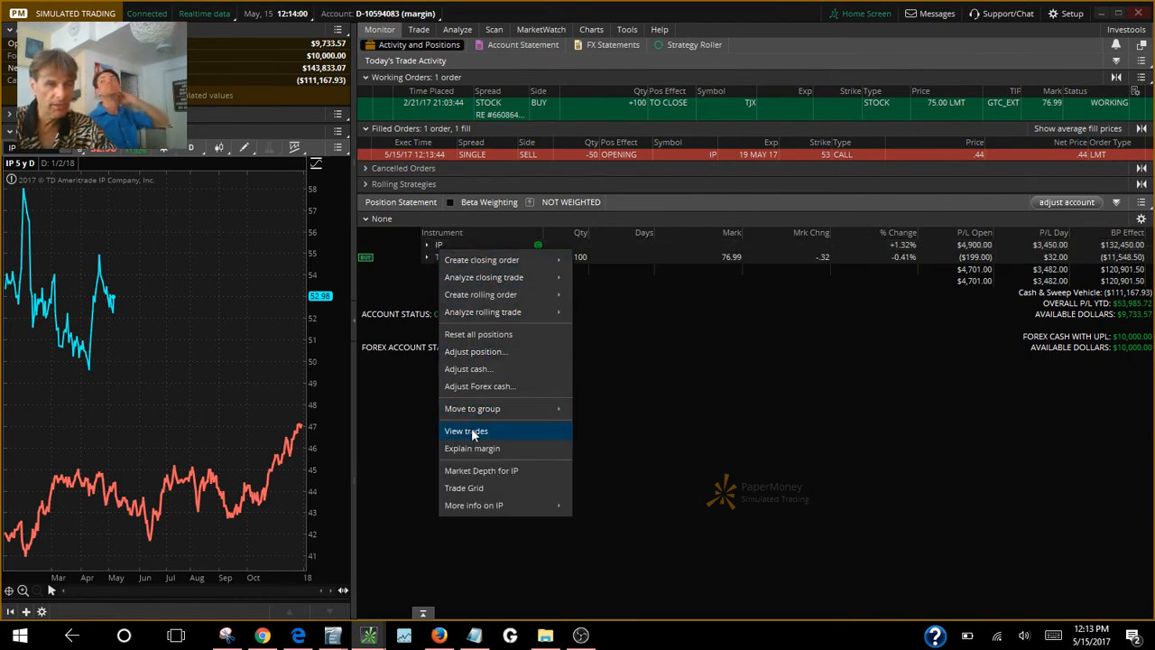
click(465, 430)
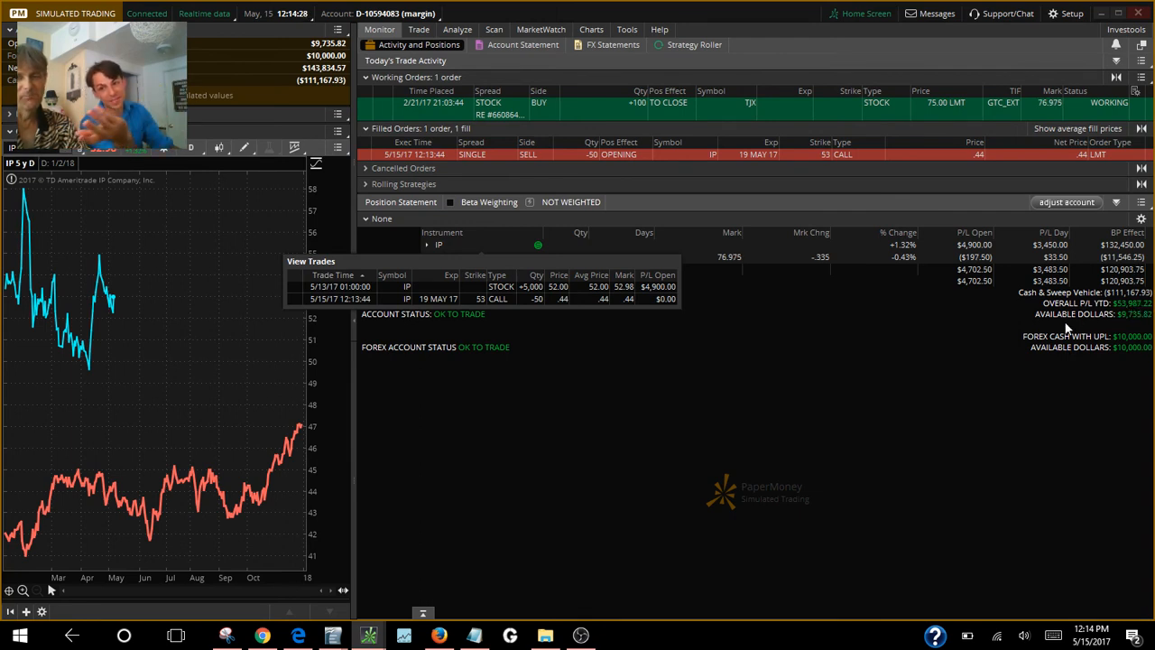
mouse_move(1008, 323)
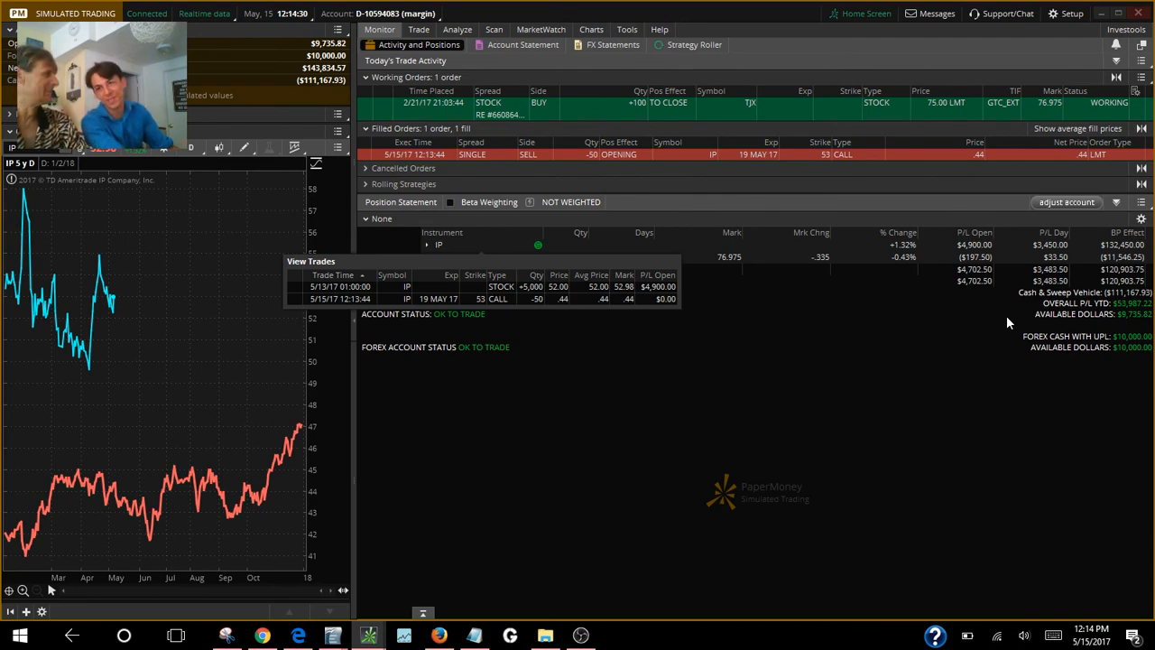